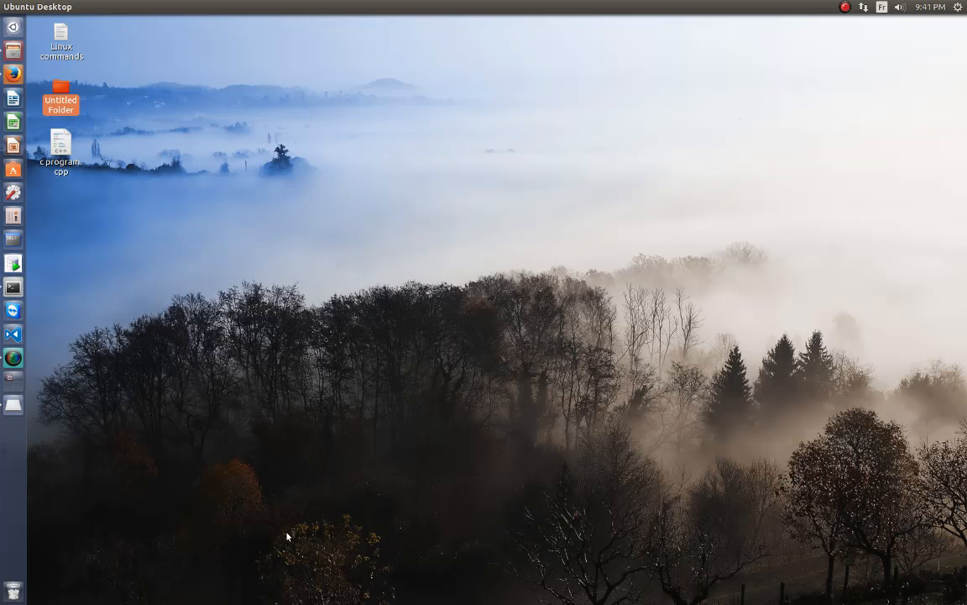
pyautogui.moveTo(269, 513)
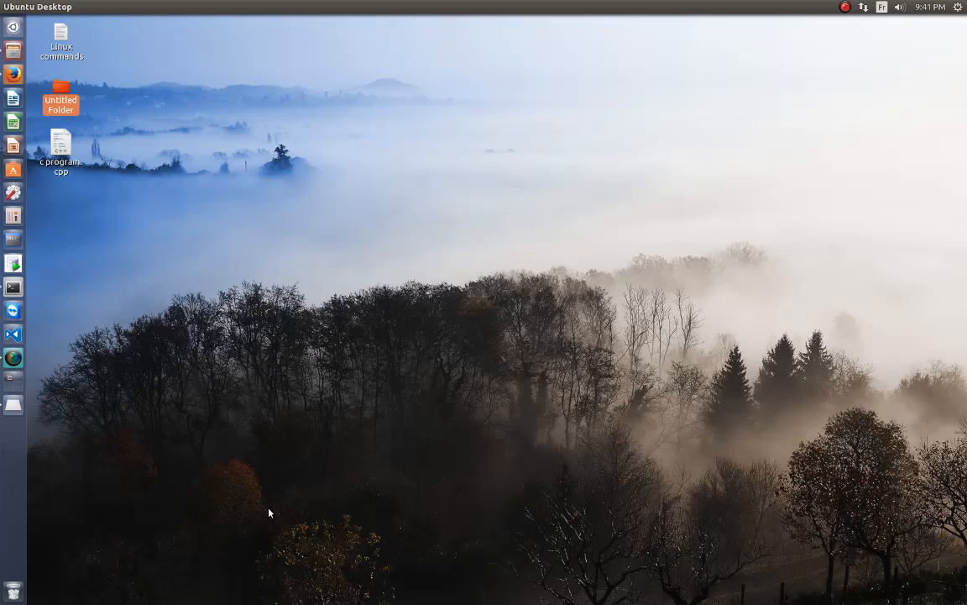
pyautogui.moveTo(14, 289)
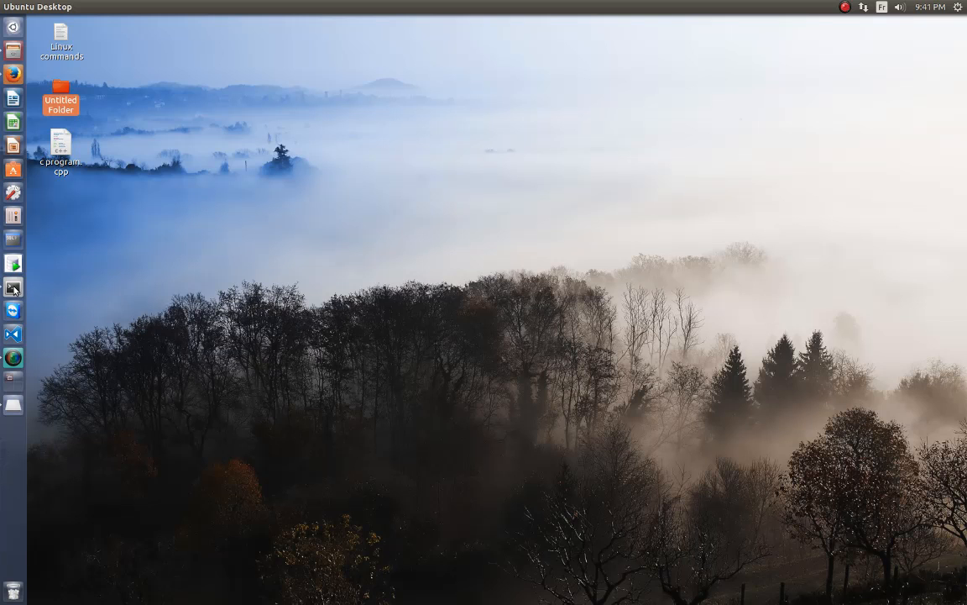
# Launch a new terminal window from the Unity launcher
pyautogui.click(13, 288)
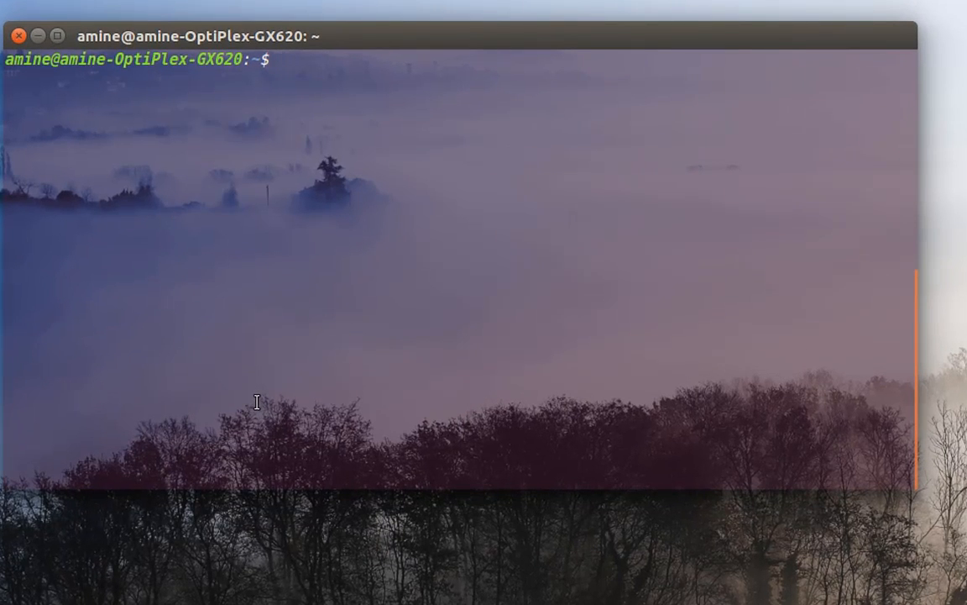
# Run apropos "list directory" to find dir, ls, ntfsls and vdir
pyautogui.write('a')
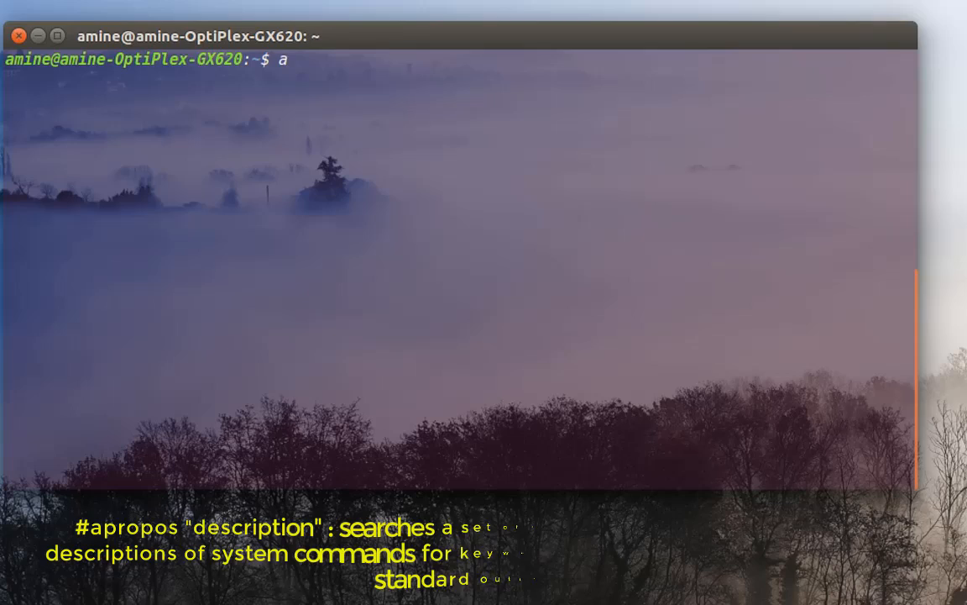
pyautogui.write('propos')
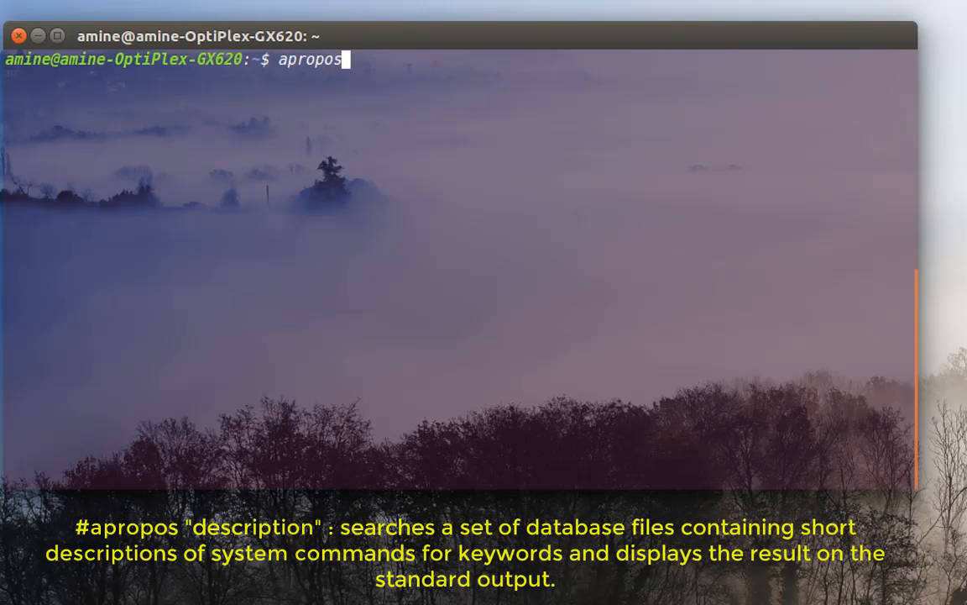
pyautogui.press('BackSpace')
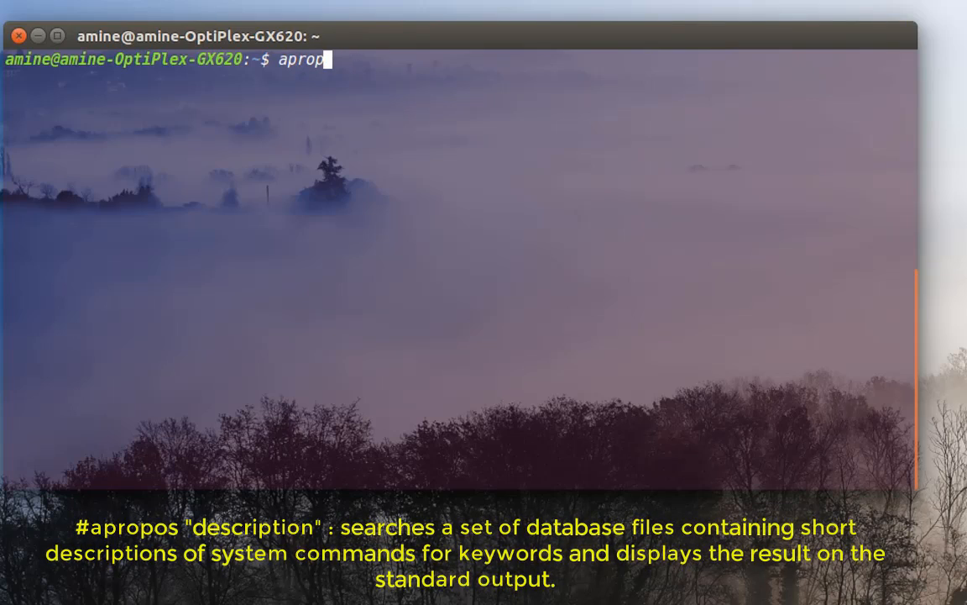
pyautogui.write('os')
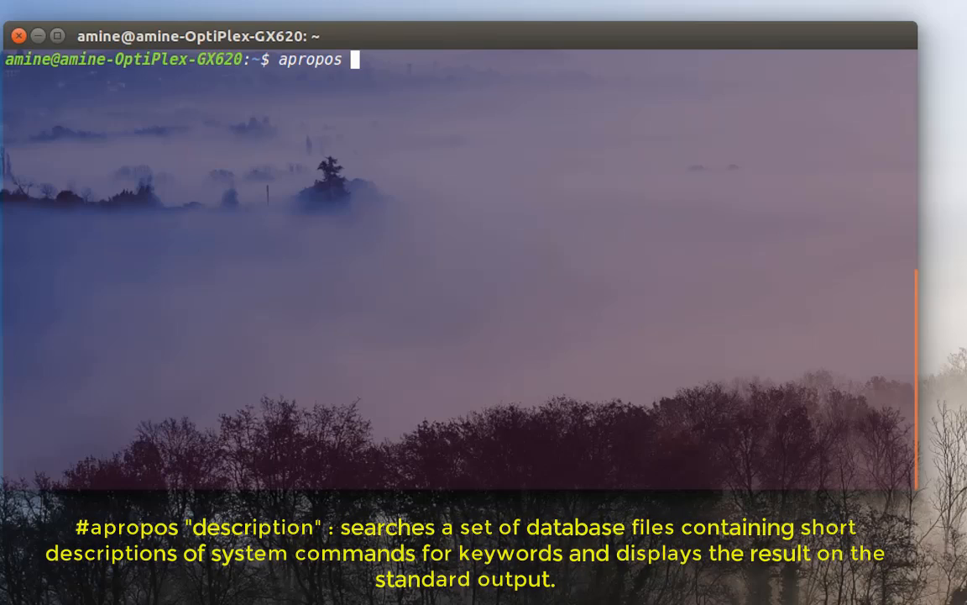
pyautogui.write('"')
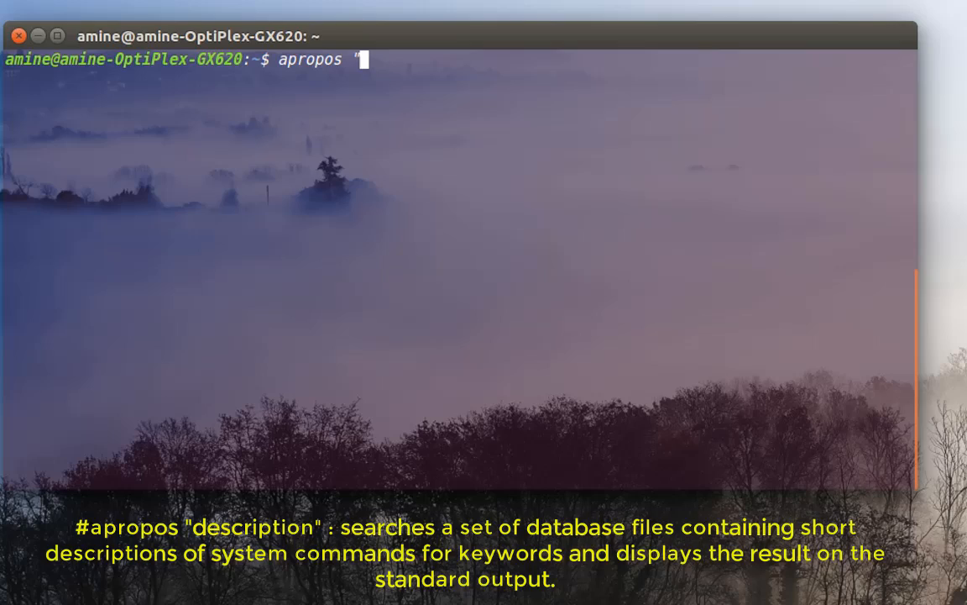
pyautogui.write('list dir')
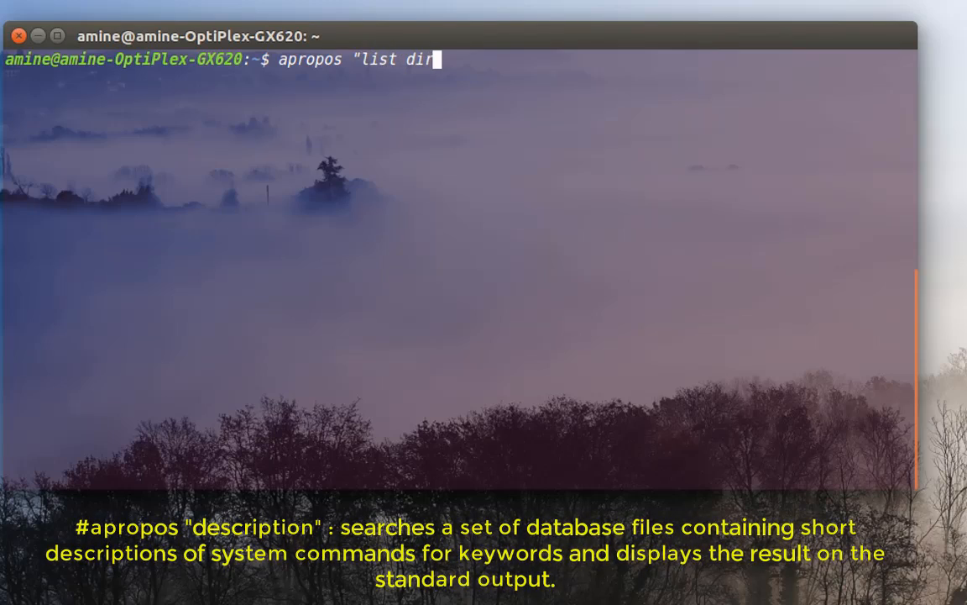
pyautogui.write('ectory')
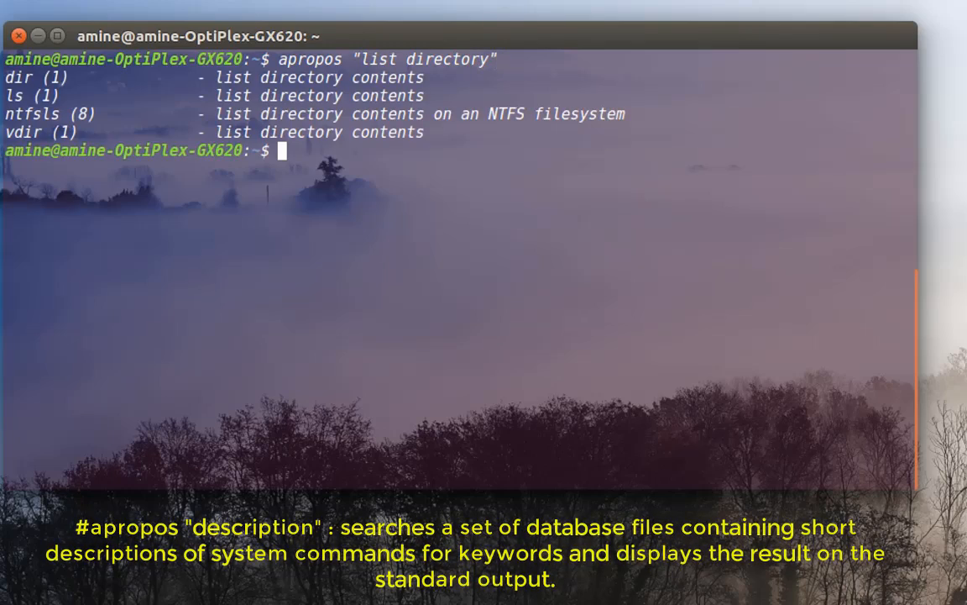
pyautogui.moveTo(178, 388)
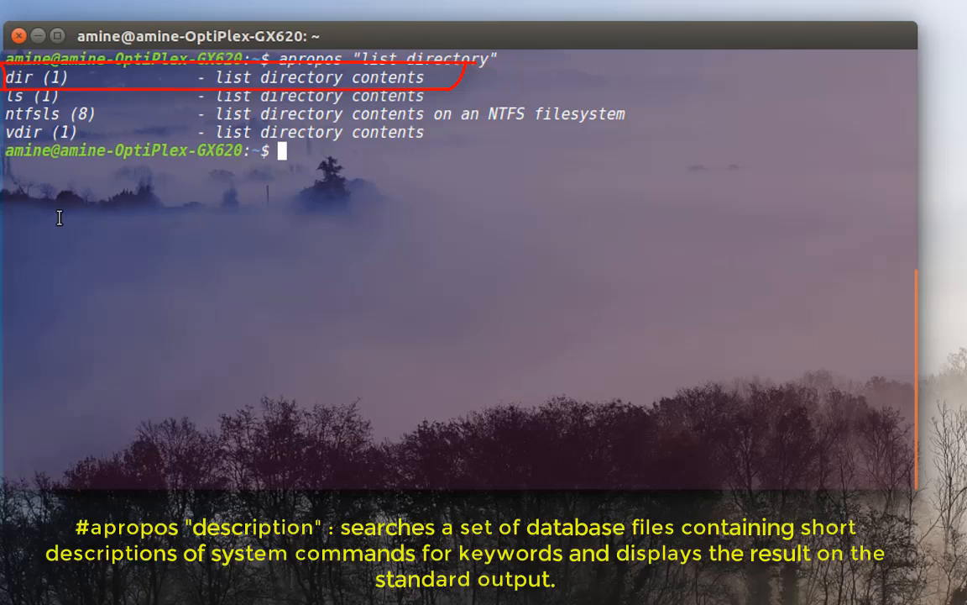
pyautogui.moveTo(437, 172)
pyautogui.write('apropos "list directory"')
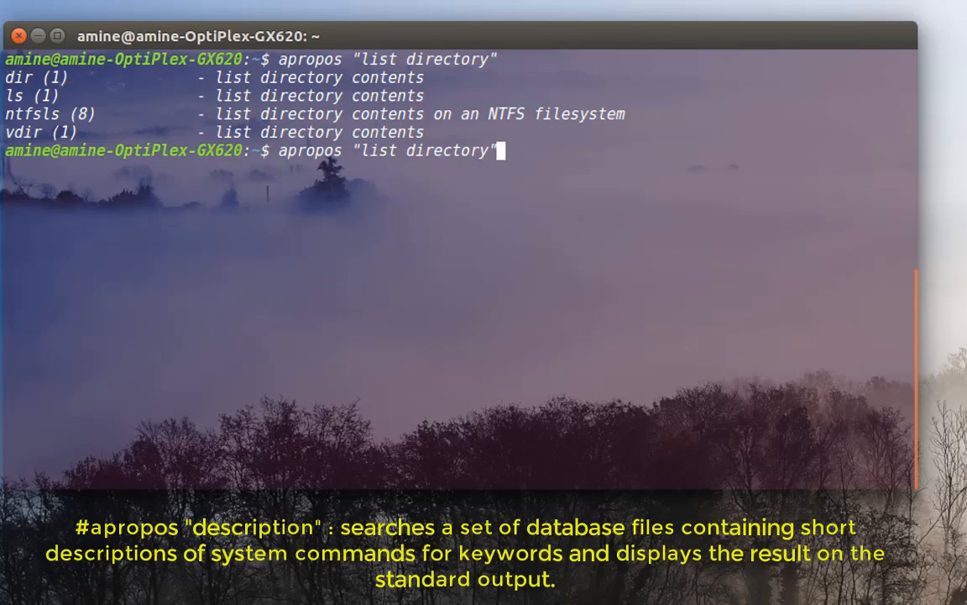
# Change the recalled command to apropos "memory" and review results like free, pmap and vmstat
pyautogui.press('BackSpace')
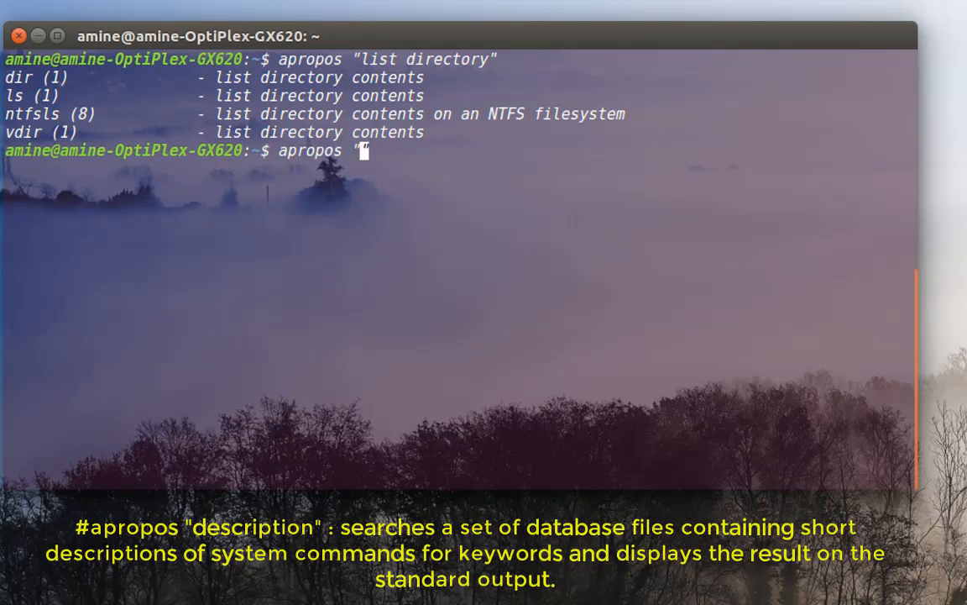
pyautogui.write('mem')
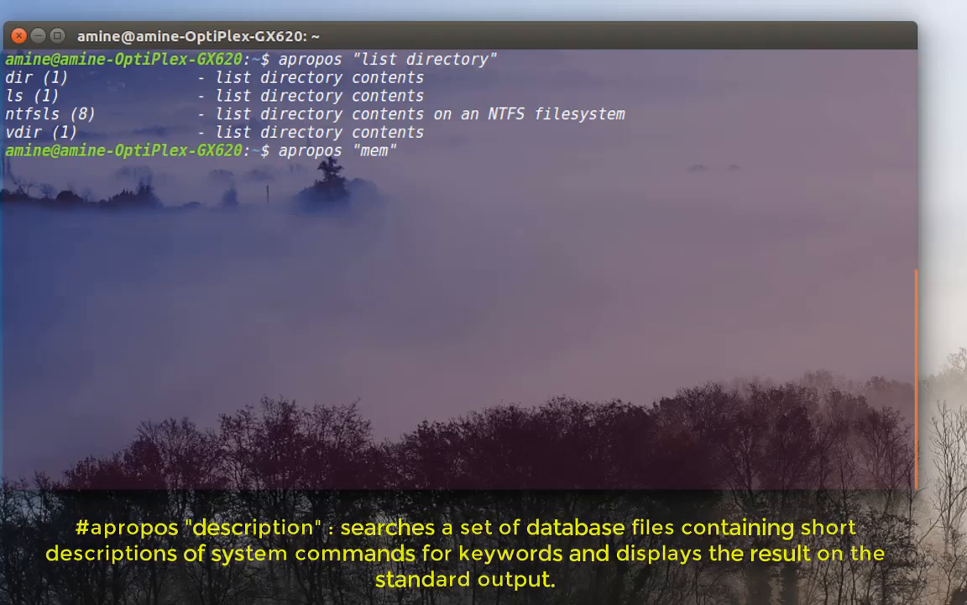
pyautogui.write('ory')
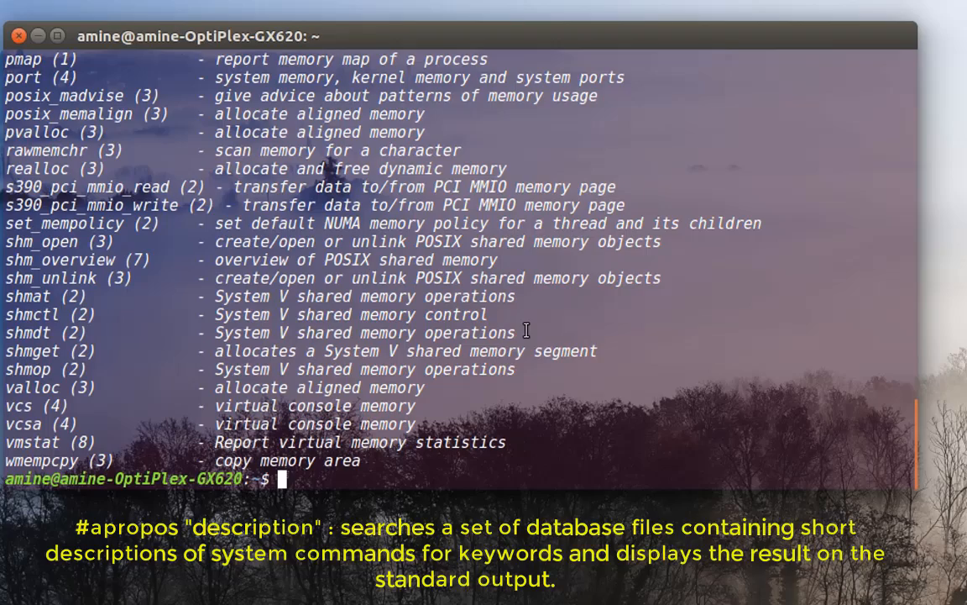
pyautogui.moveTo(779, 462)
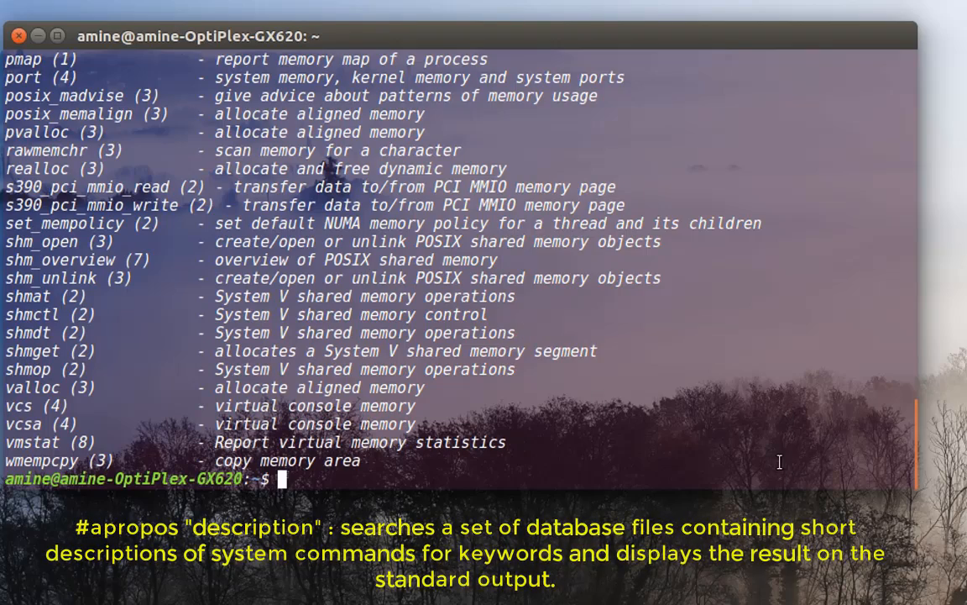
pyautogui.moveTo(763, 405)
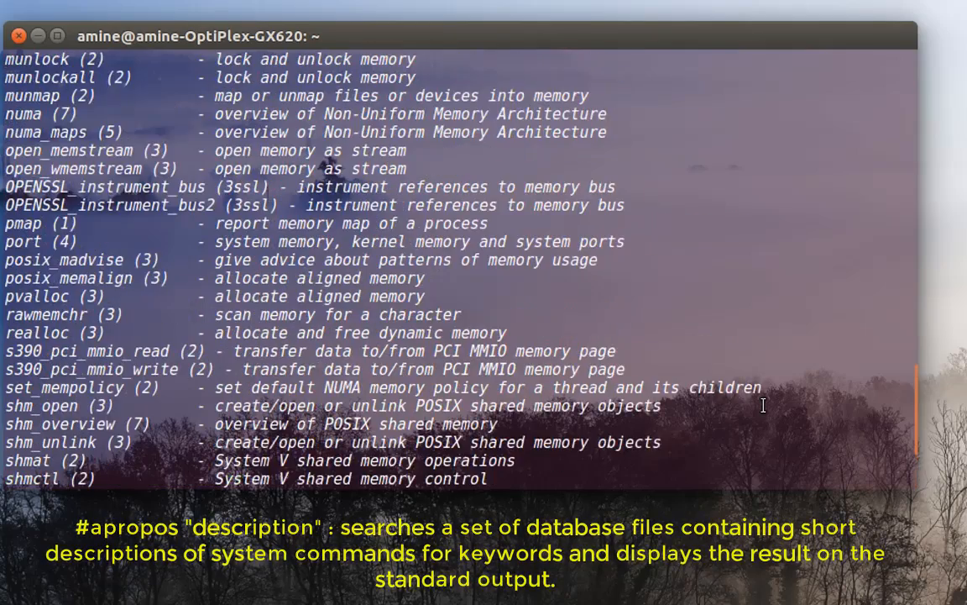
pyautogui.scroll(3)
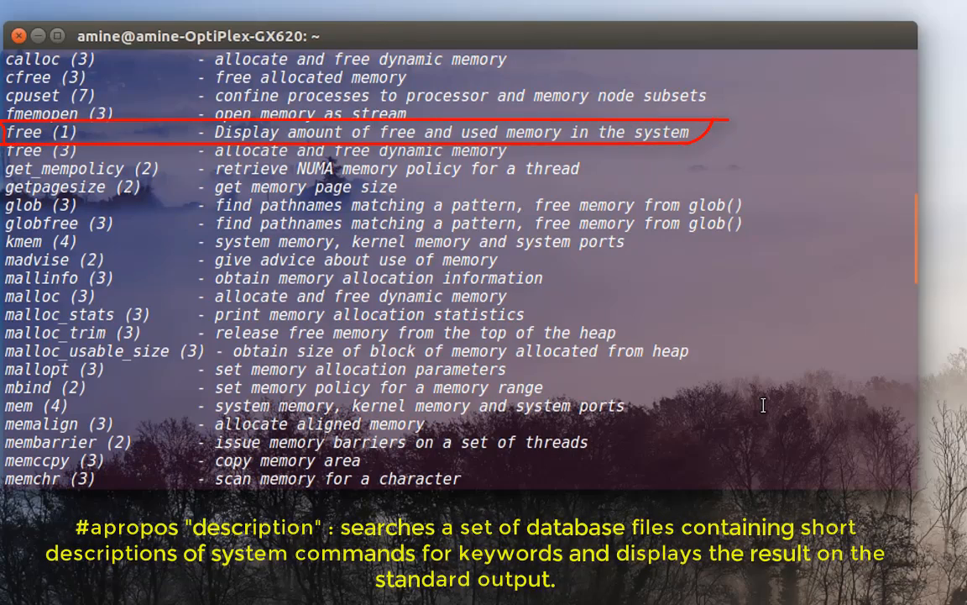
pyautogui.scroll(-3)
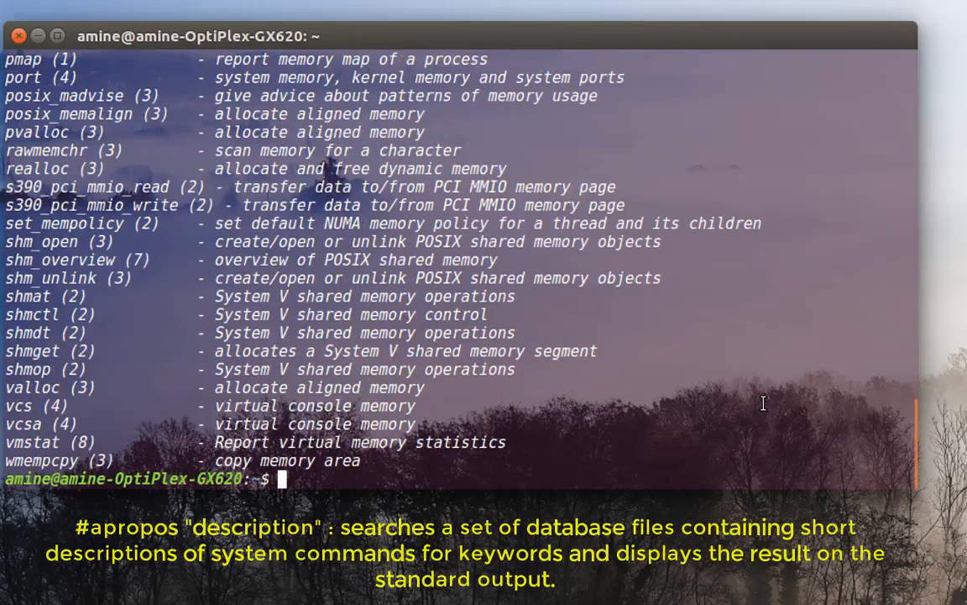
pyautogui.write('ap')
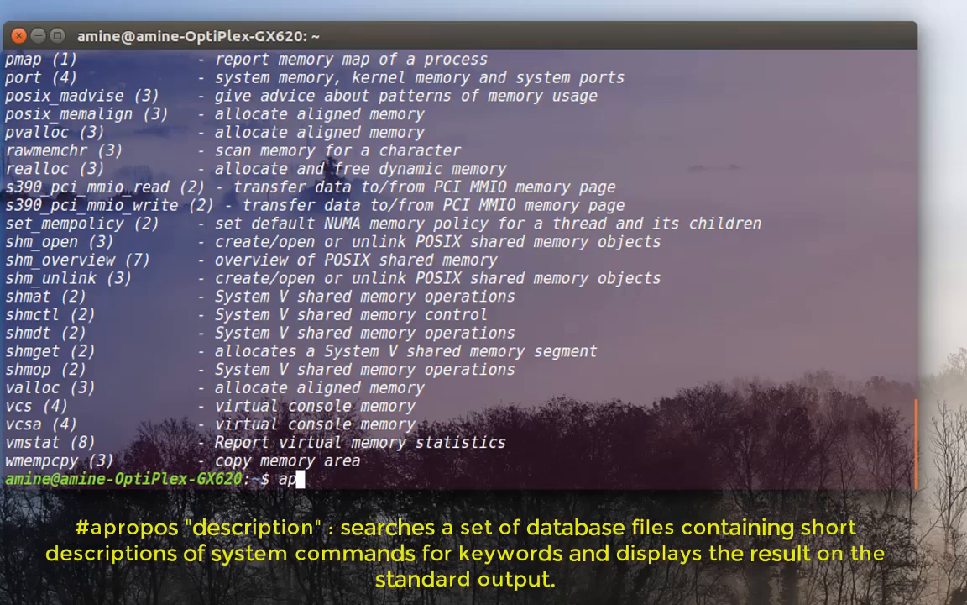
# Run apropos "network" and review results like nmcli, nmap, ping and systemd-networkd
pyautogui.write('ropos')
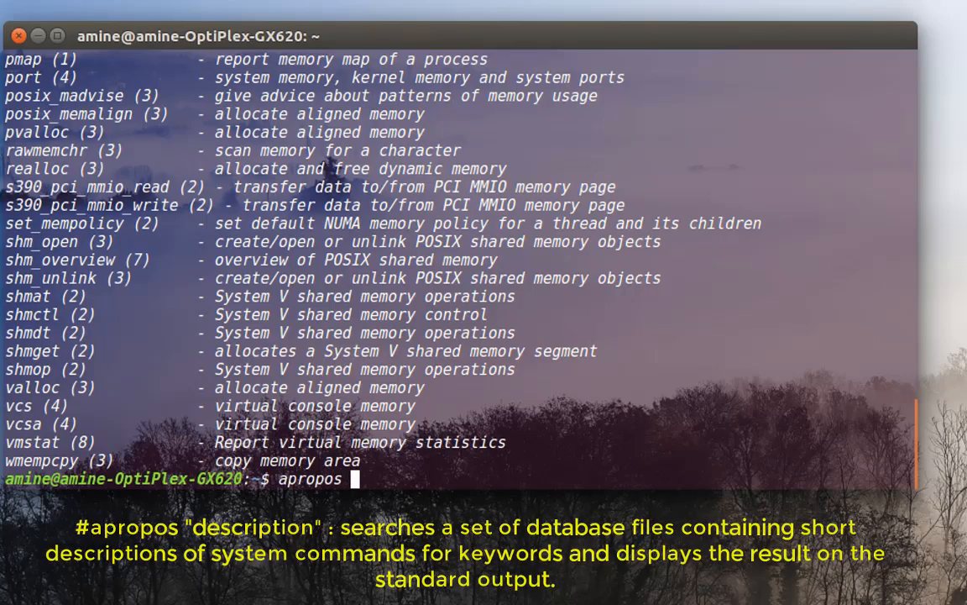
pyautogui.write('"netw')
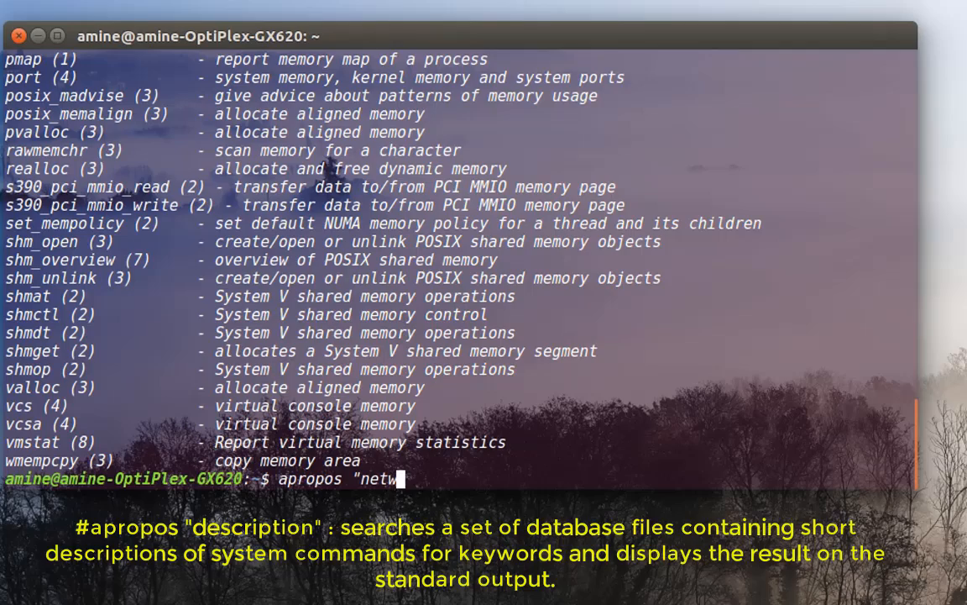
pyautogui.write('ork')
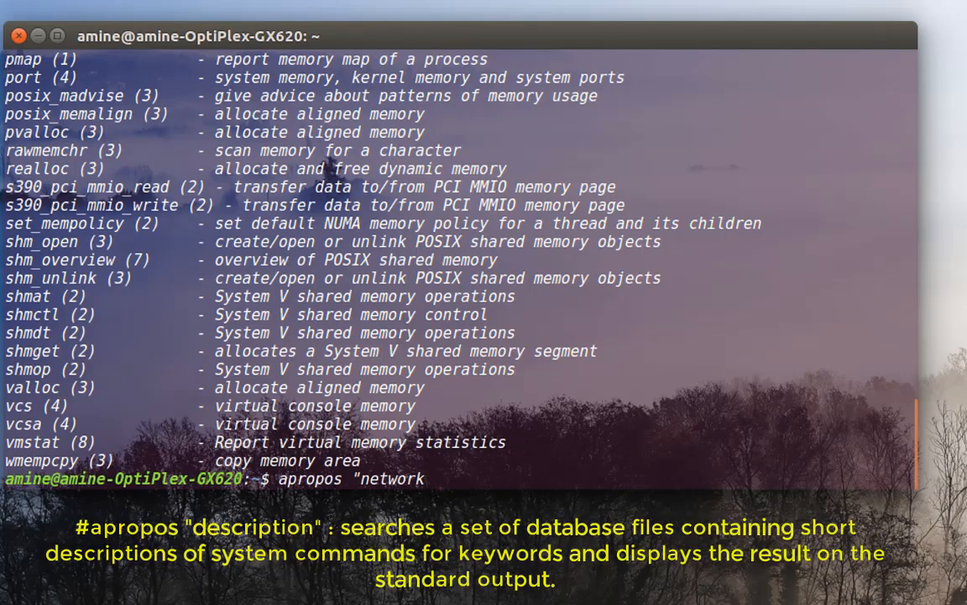
pyautogui.write('"')
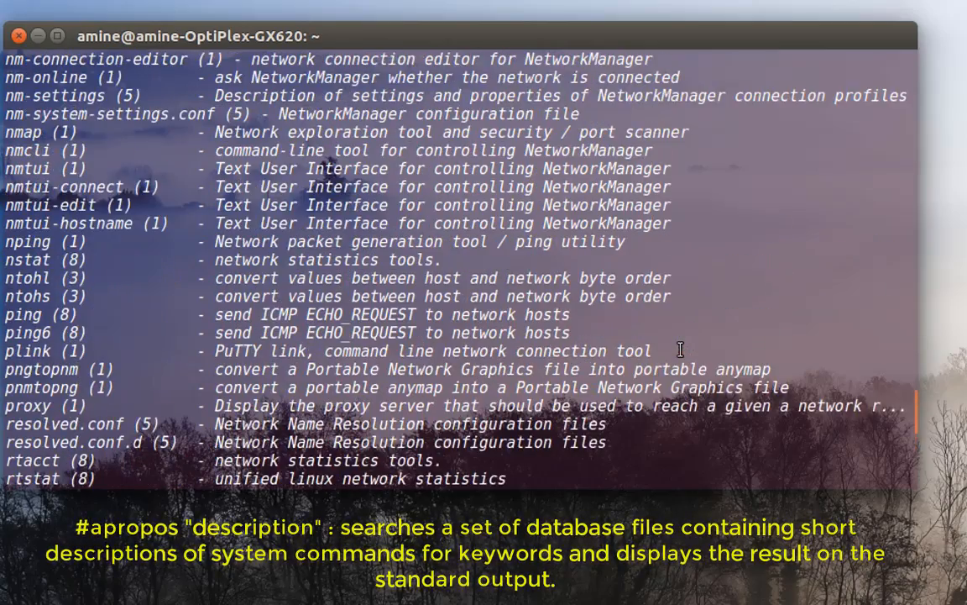
pyautogui.scroll(-3)
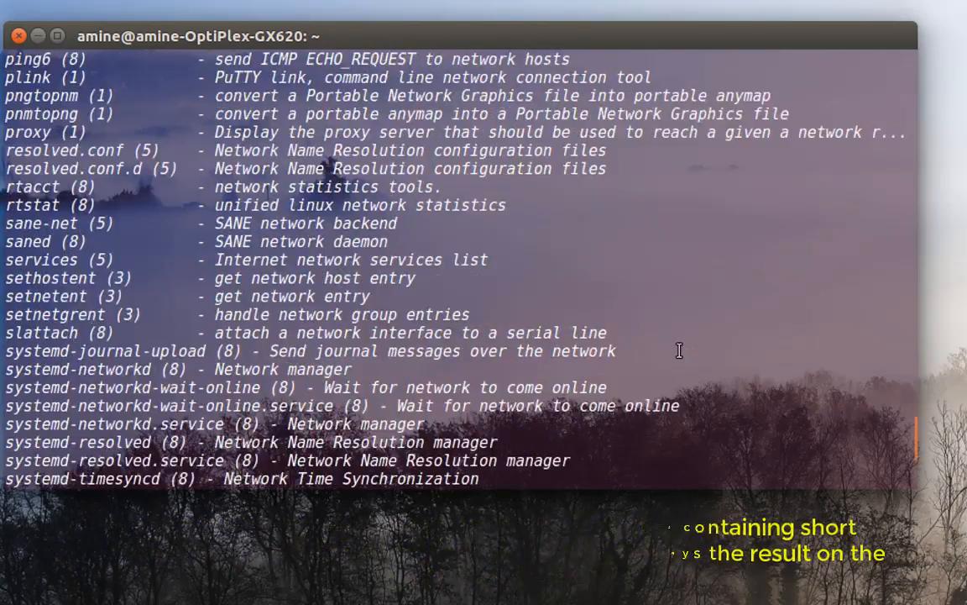